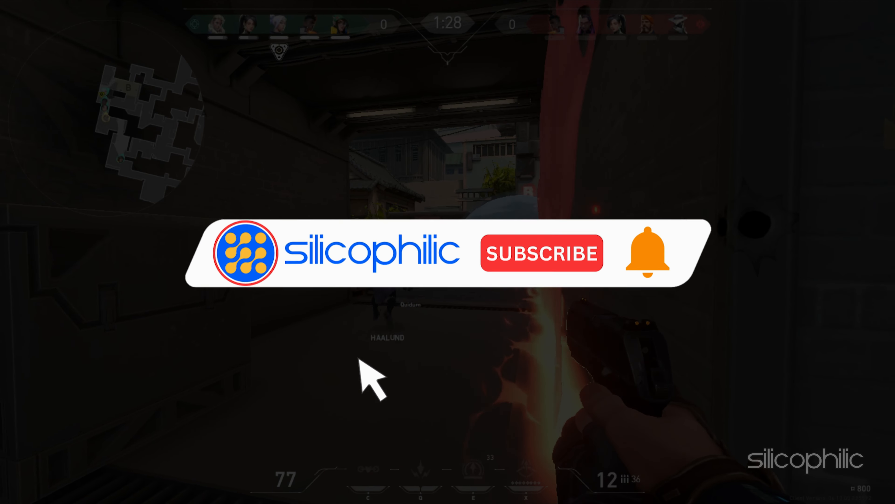
- Search 'direct x' in Chrome and download the DirectX End-User Runtime Web Installer from Microsoft.com
left_click(542, 252)
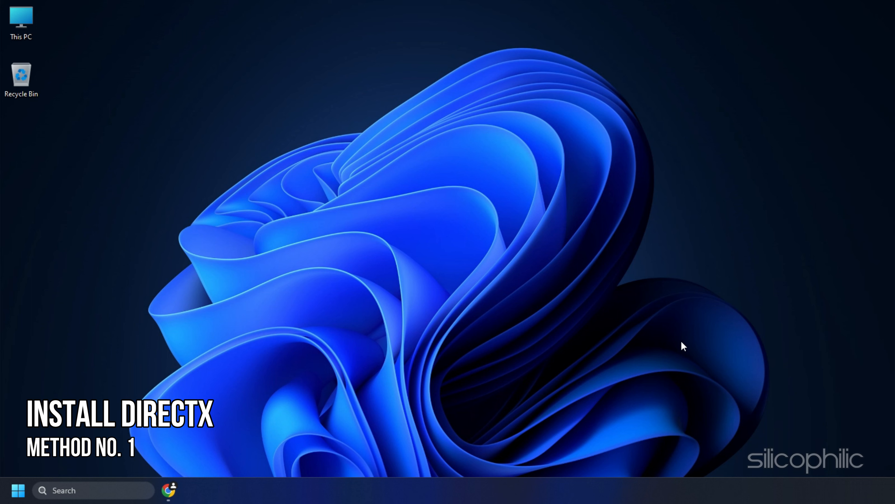
left_click(168, 490)
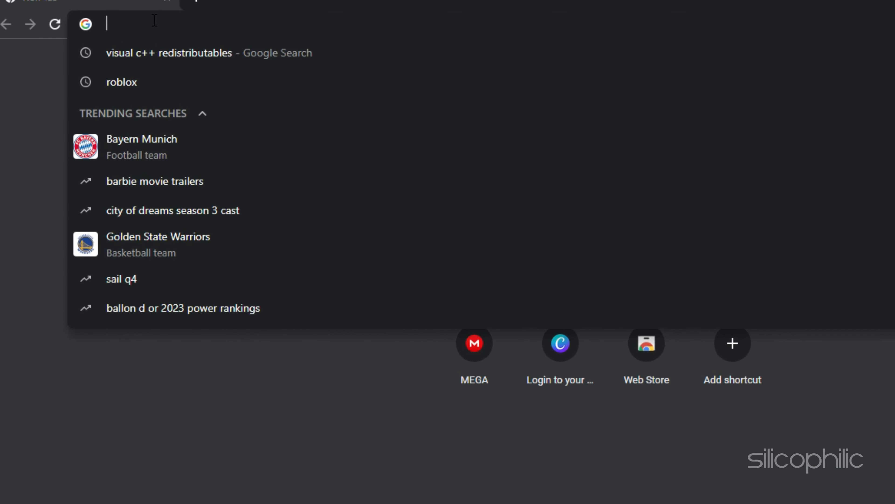
type("direct x")
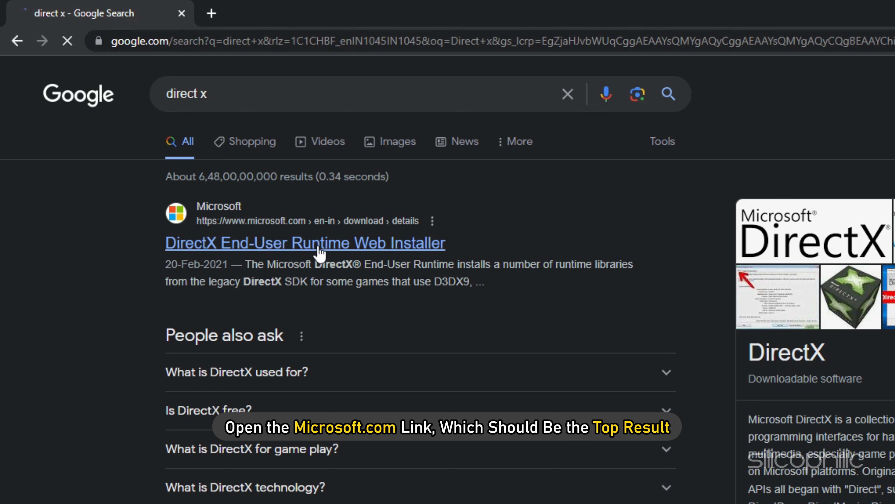
left_click(305, 242)
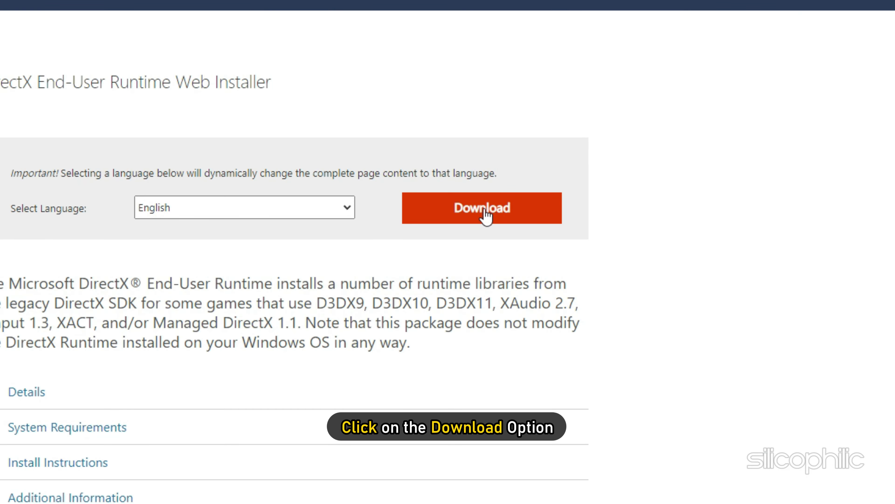
left_click(481, 207)
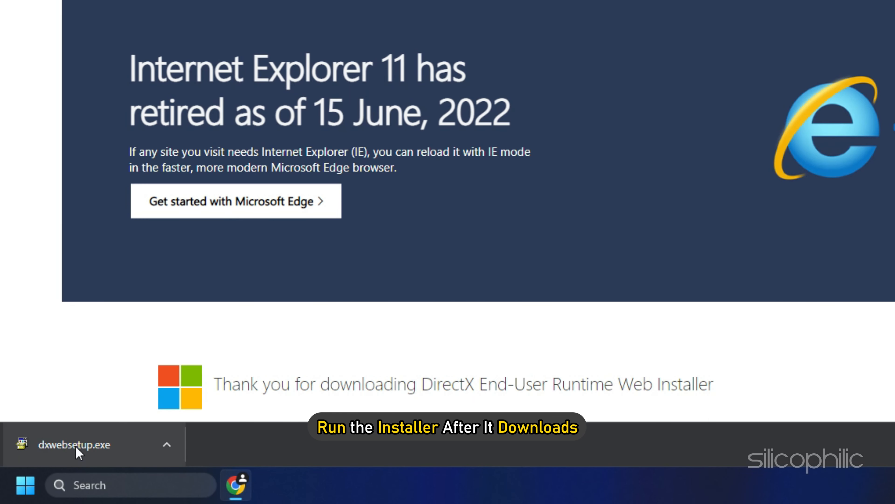
- Run dxwebsetup.exe, accept the license agreement and continue past the Bing Bar offer
left_click(71, 444)
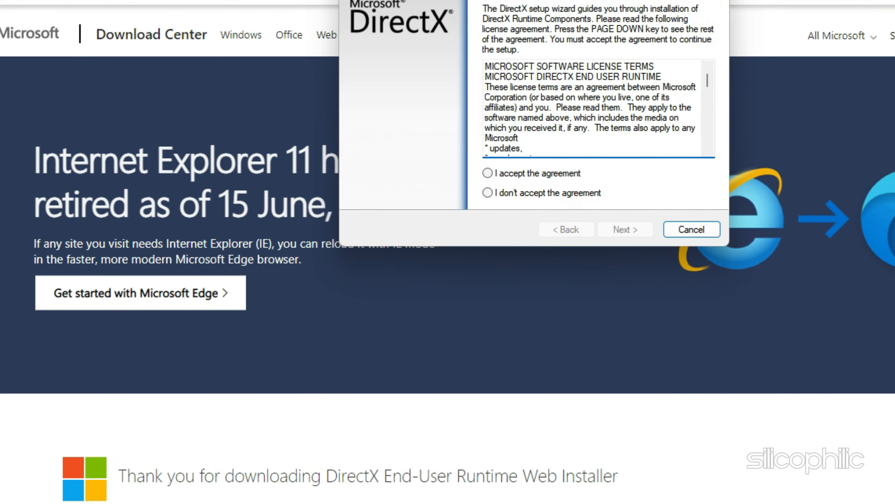
left_click(625, 229)
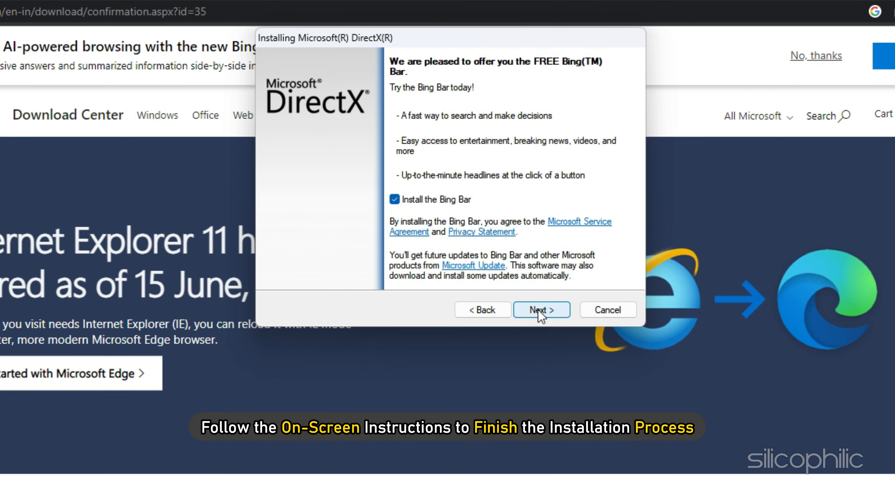
left_click(541, 309)
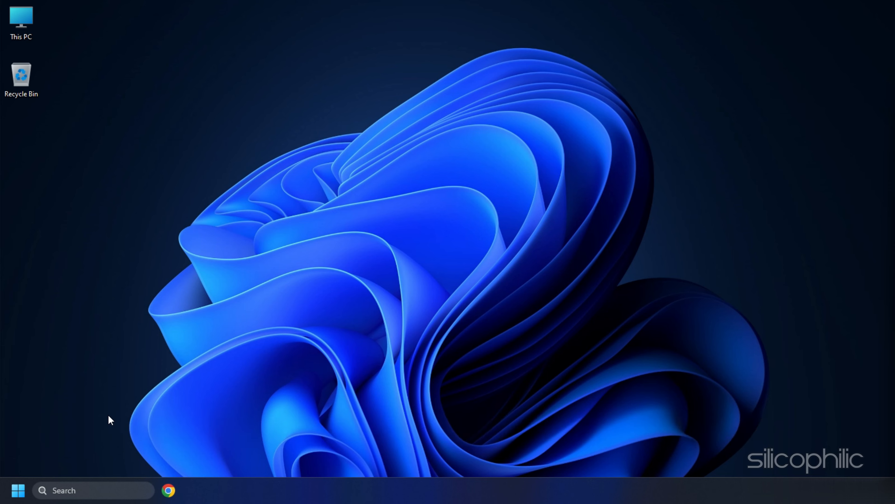
- Find 'check for updates' from Start and run a Windows Update check, reporting up to date
type("check for updates")
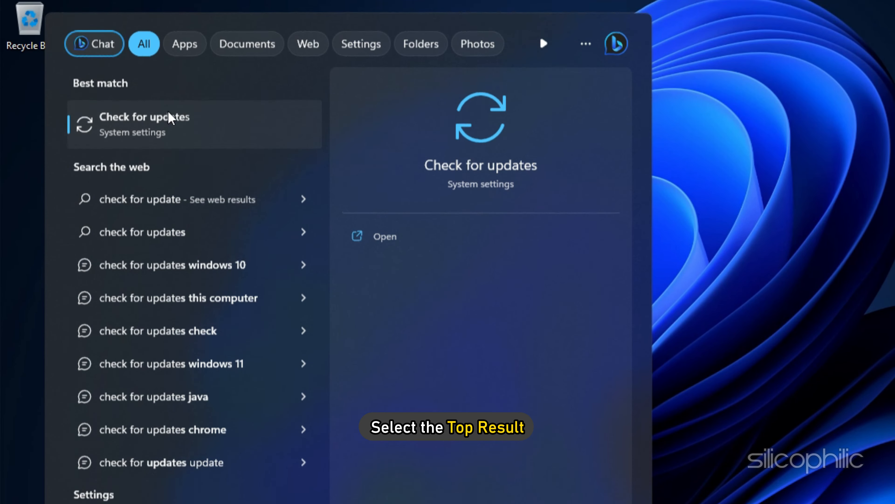
left_click(144, 124)
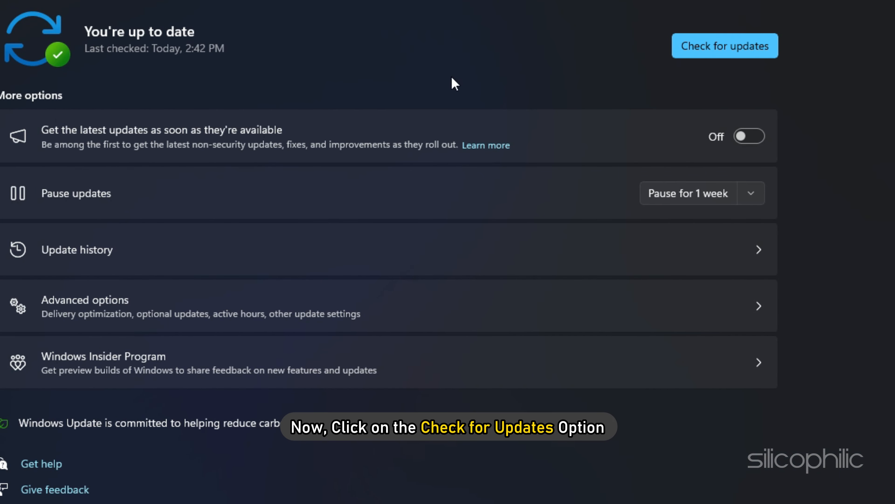
left_click(724, 45)
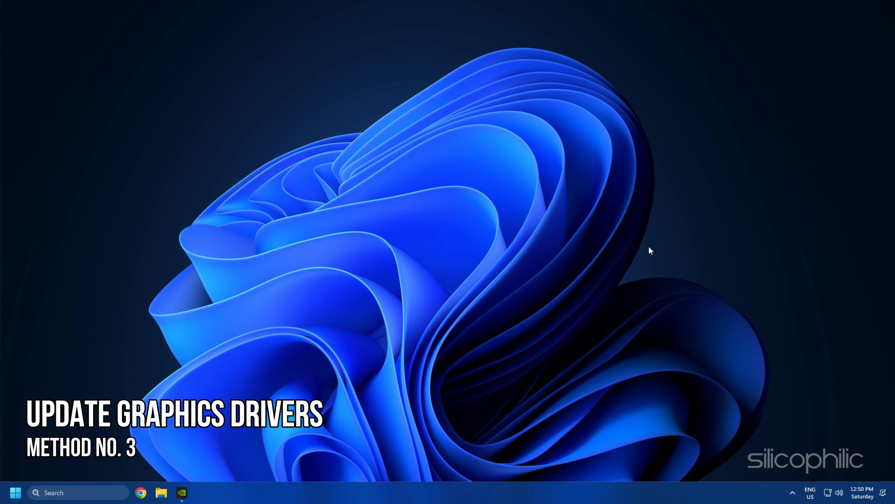
mouse_move(238, 448)
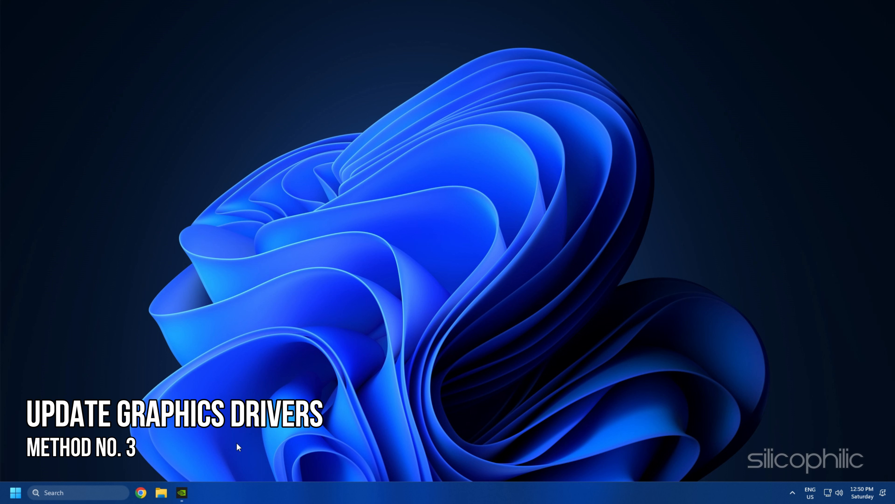
mouse_move(140, 493)
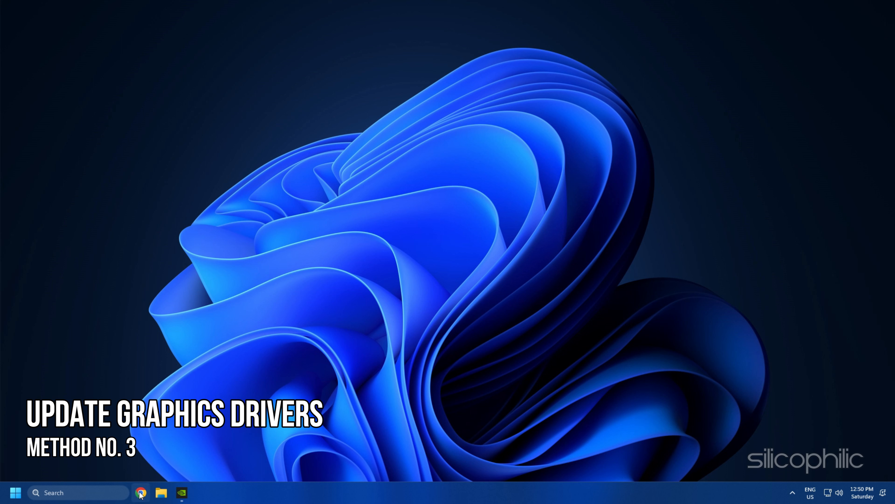
- Download GeForce Experience from Nvidia and view its Drivers page offering Game Ready Driver 531.68
left_click(182, 493)
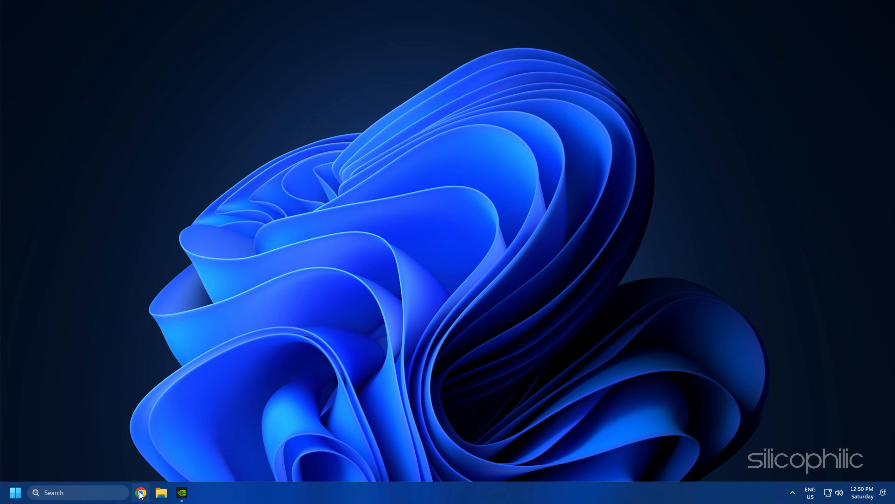
left_click(140, 492)
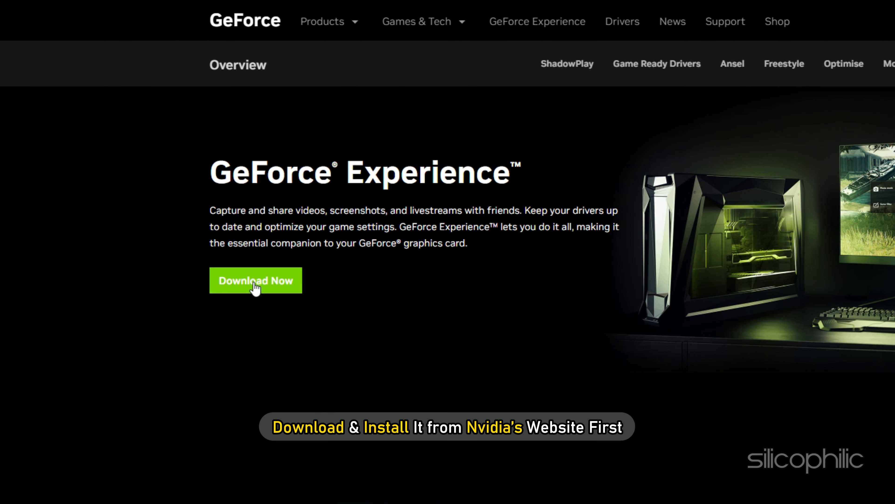
left_click(255, 281)
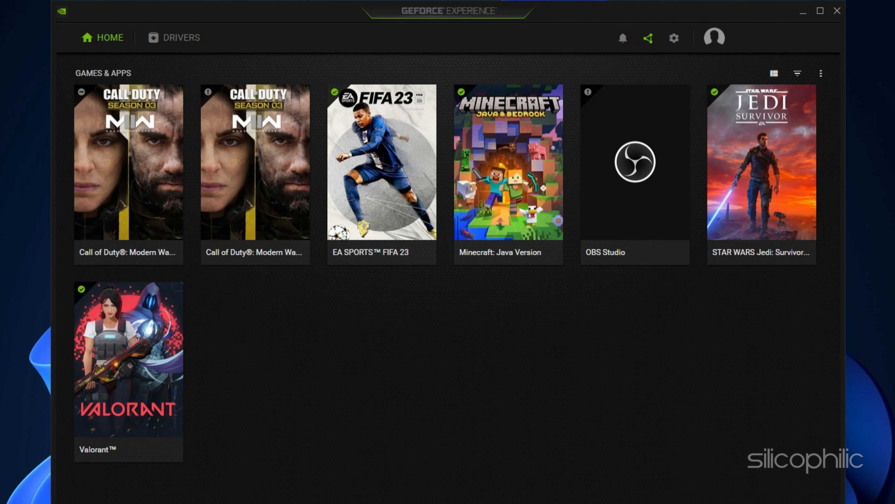
left_click(182, 38)
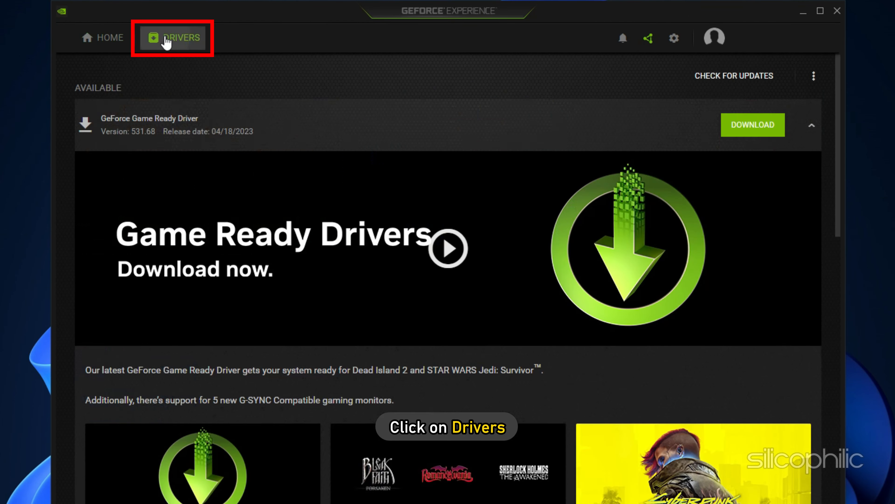
mouse_move(734, 75)
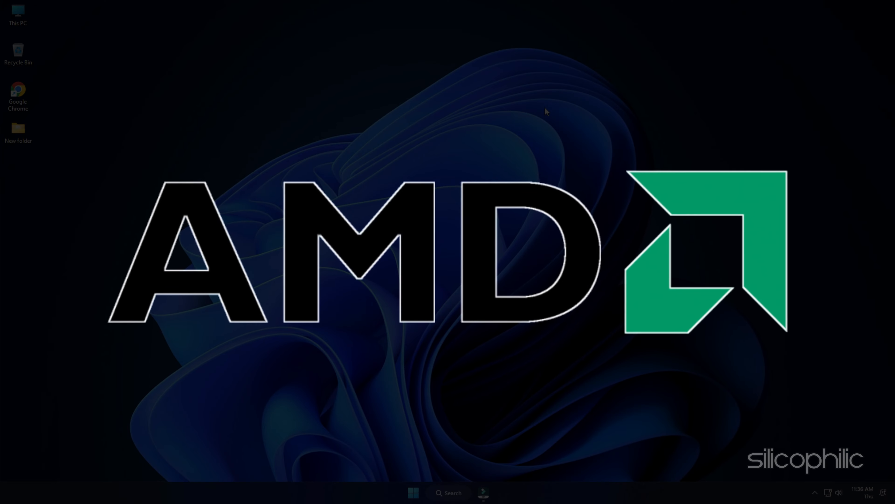
- Launch AMD Radeon Software showing driver 22.11.2 as Up To Date
left_click(483, 492)
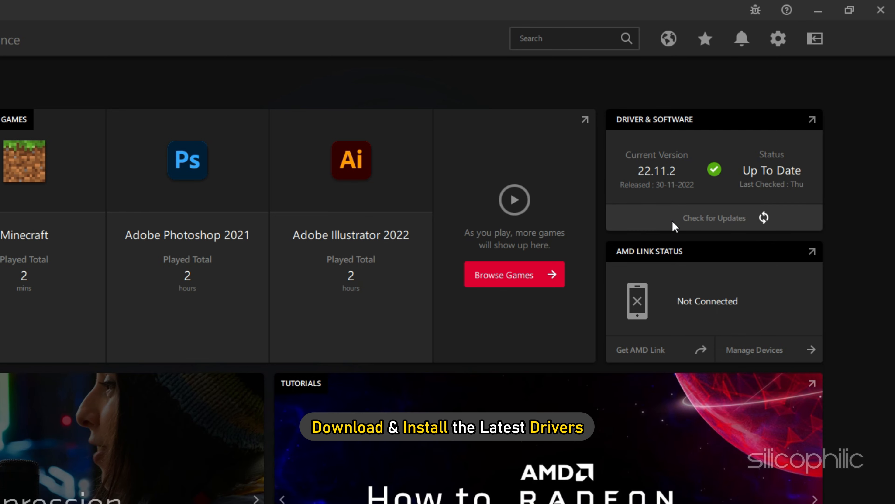
mouse_move(873, 213)
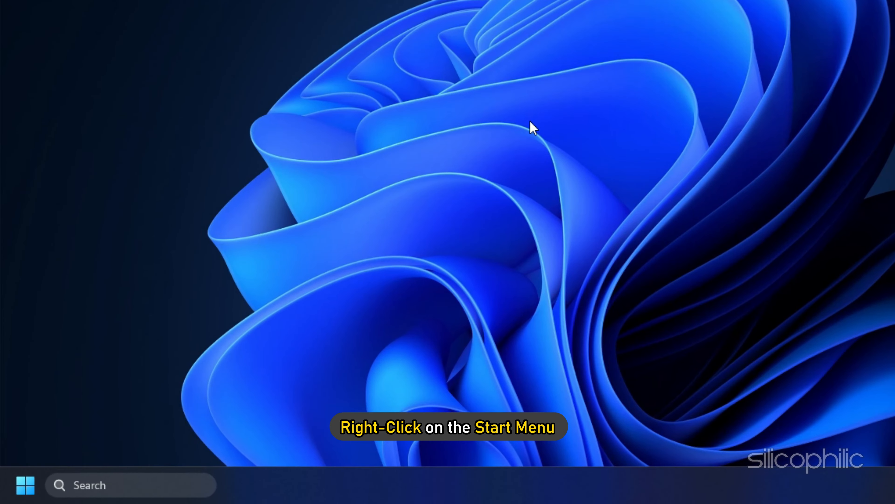
- In Device Manager, disable the NVIDIA GeForce GT 730 adapter, confirm, then enable it again
right_click(26, 485)
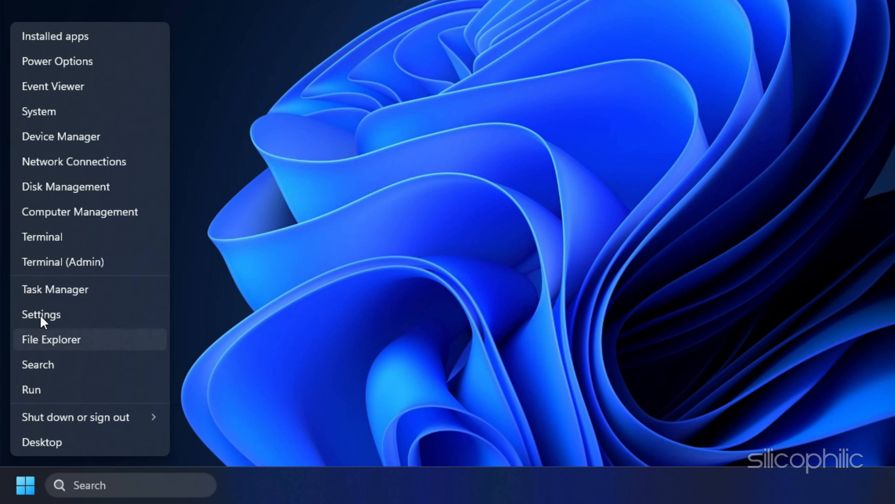
left_click(61, 135)
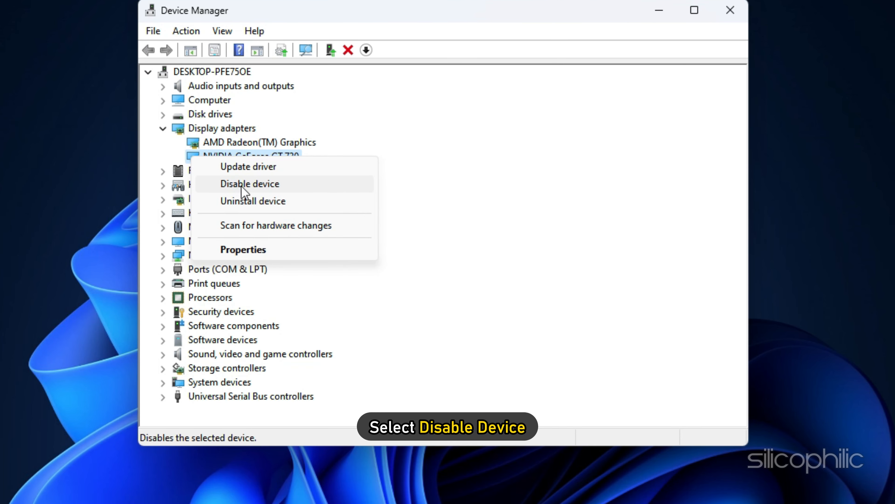
left_click(249, 183)
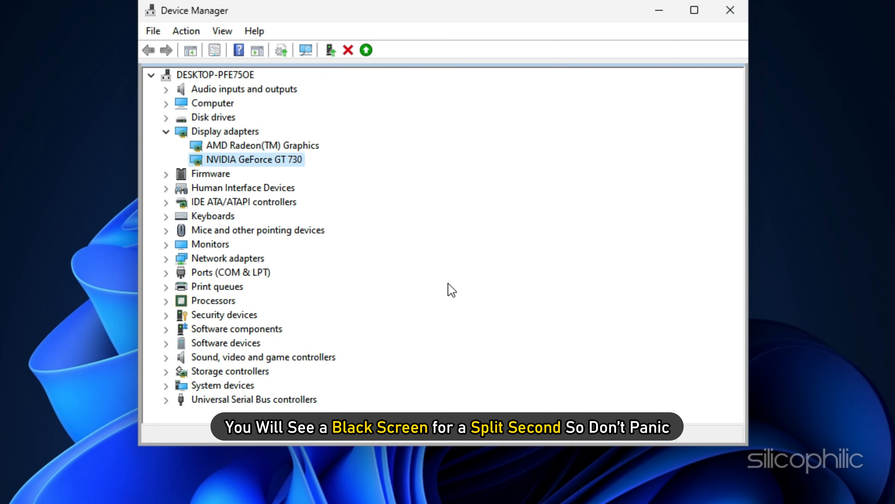
left_click(166, 356)
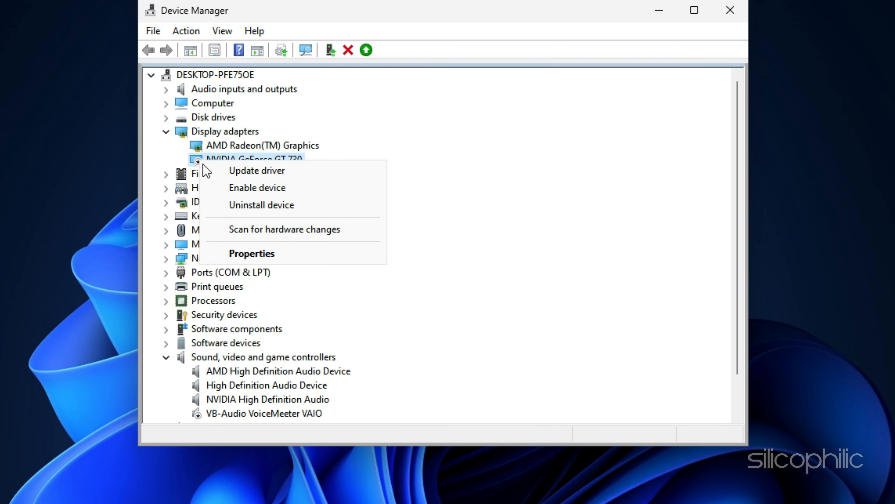
left_click(257, 187)
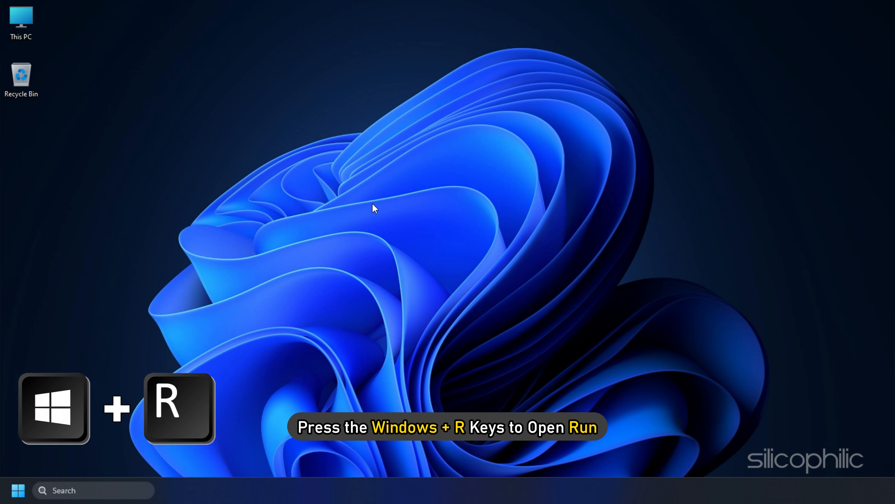
- Launch services.msc from Run and bring up the vgc service's properties
key("Win+r")
type("services.")
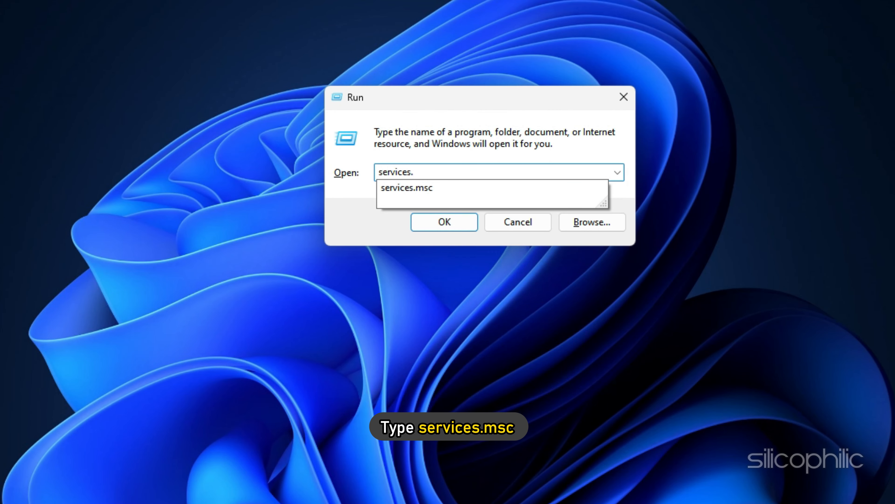
left_click(444, 222)
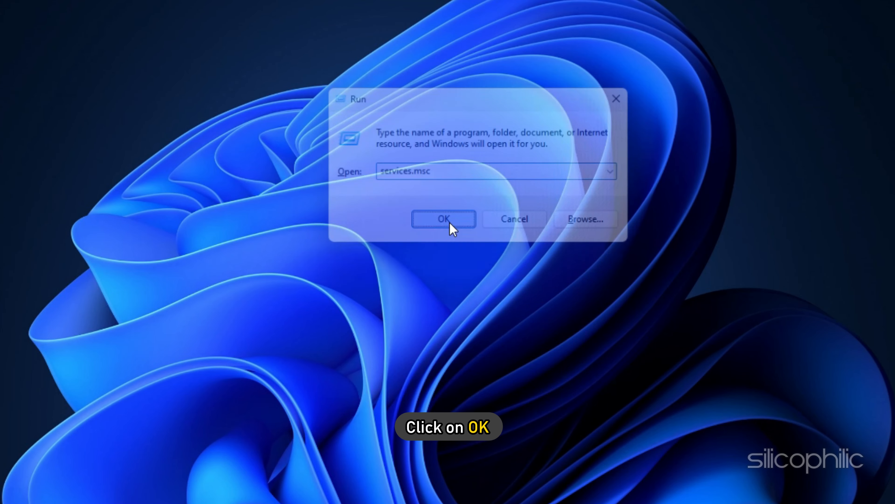
left_click(443, 219)
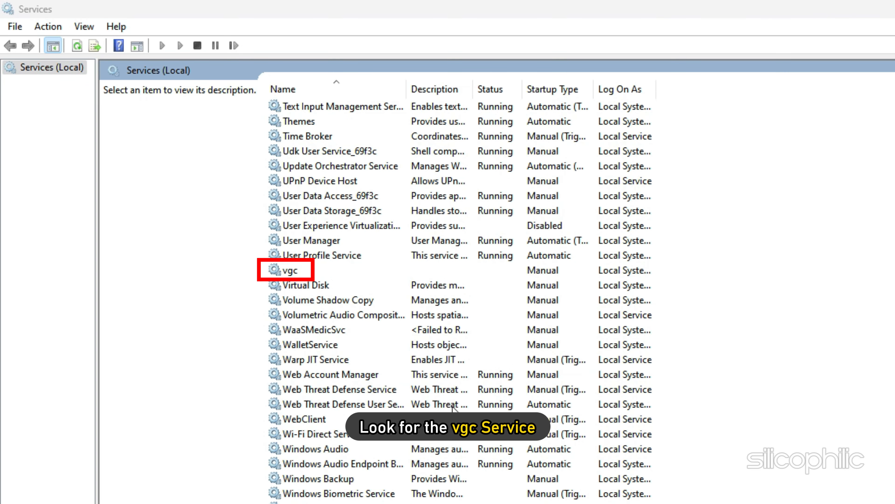
left_click(291, 269)
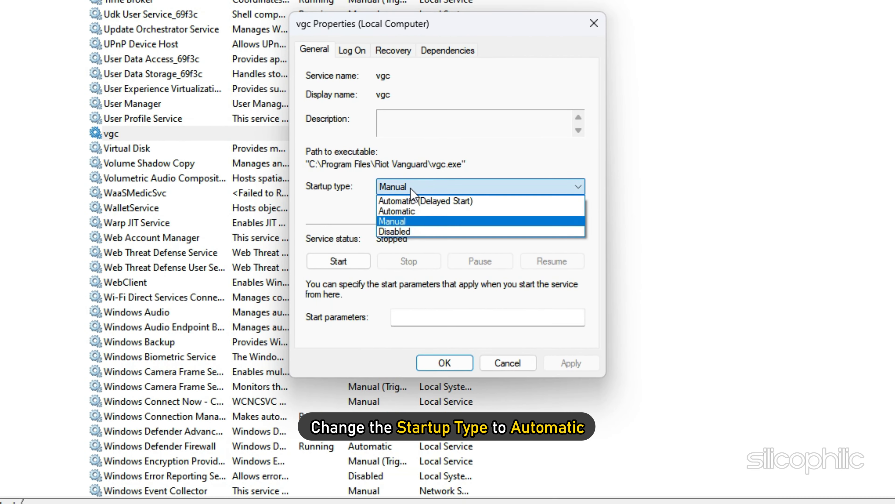
- Set vgc to Automatic startup, start it (after a stop/start cycle) and save with OK
left_click(396, 210)
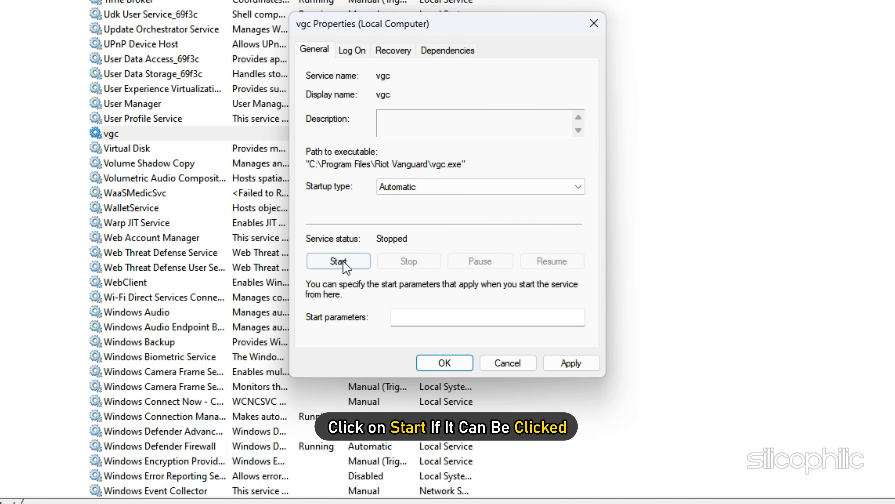
left_click(338, 261)
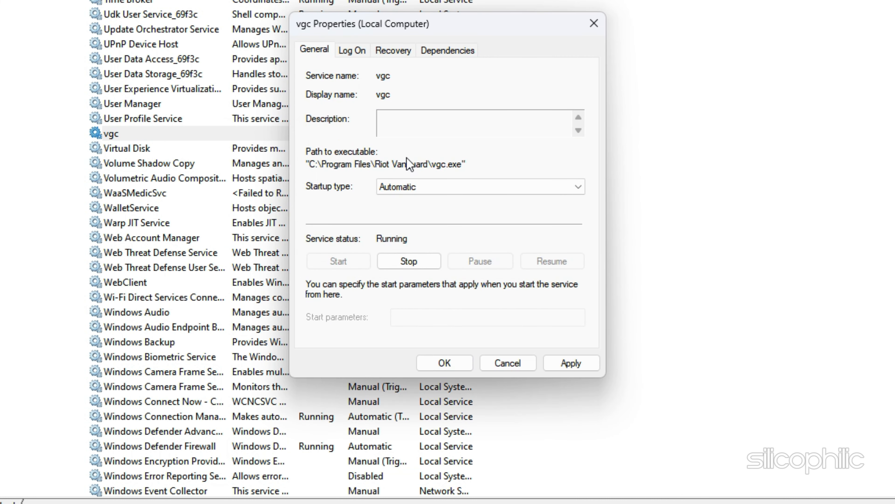
left_click(410, 261)
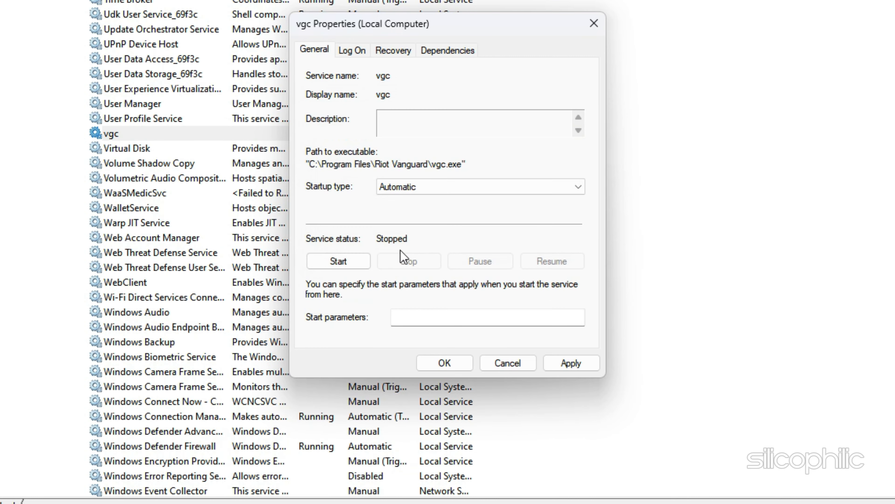
left_click(338, 260)
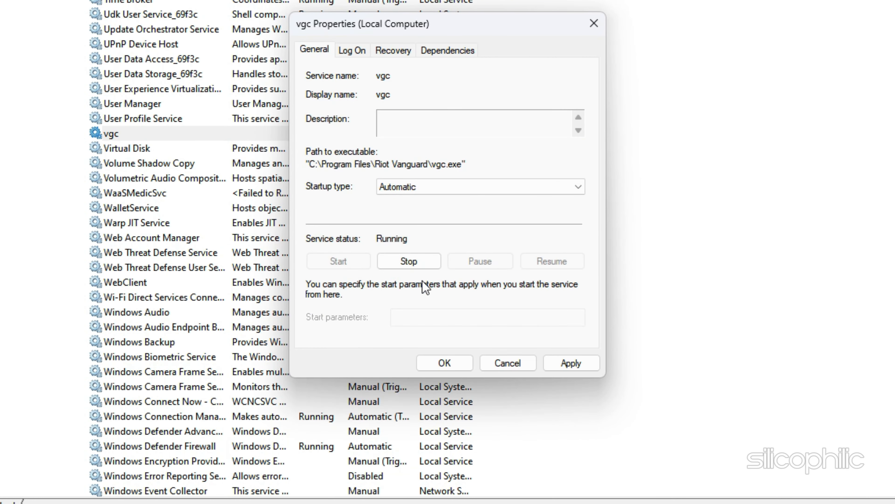
left_click(443, 362)
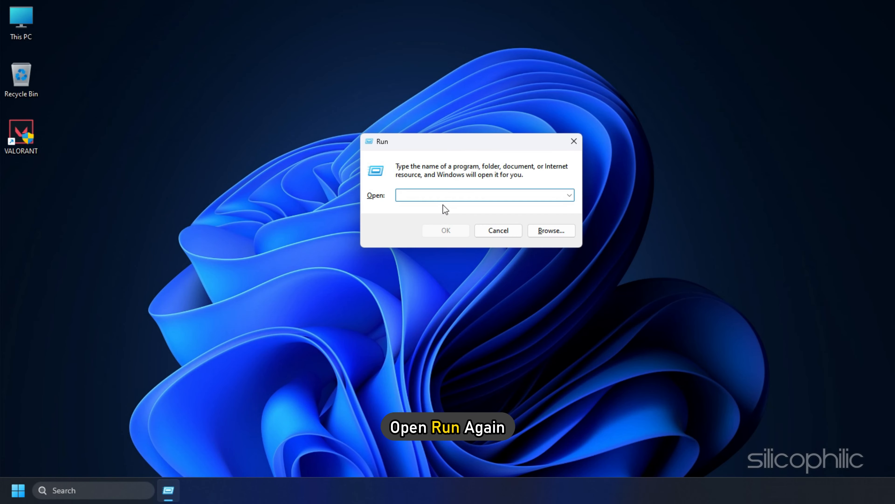
- Run msconfig, tick vgc in the Services list and apply the change
type("msco")
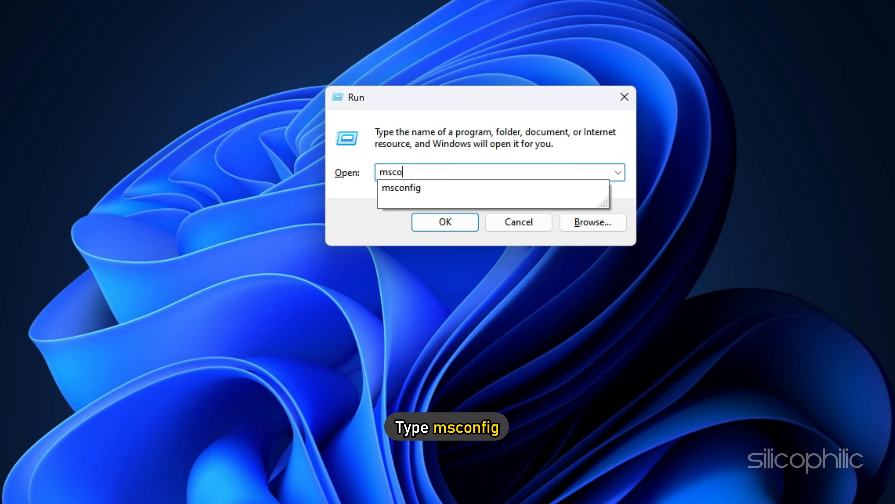
key("Return")
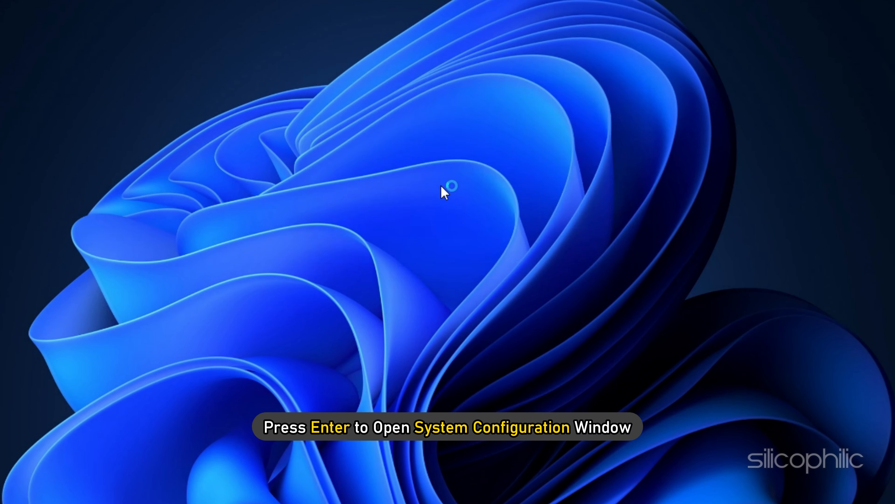
key("Return")
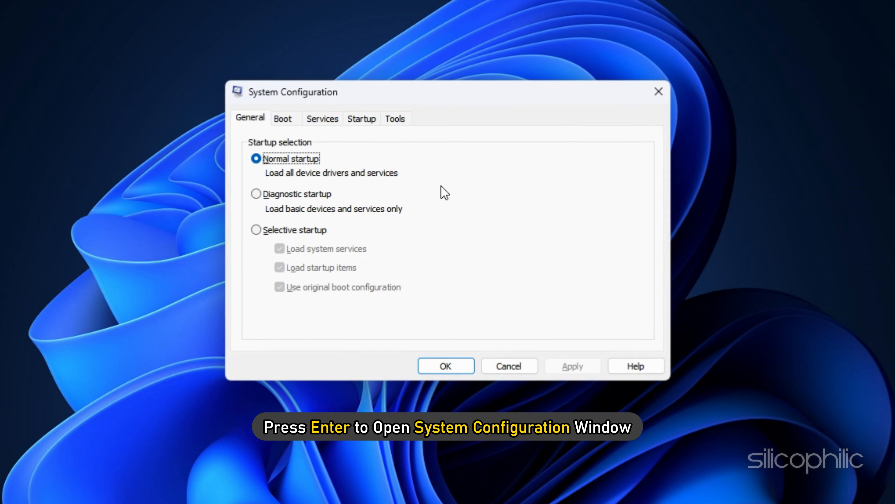
left_click(323, 118)
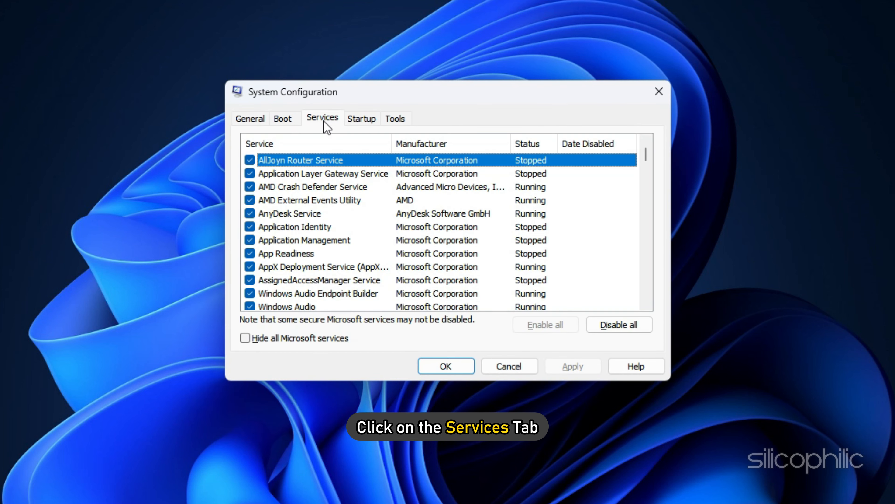
scroll("down", 3)
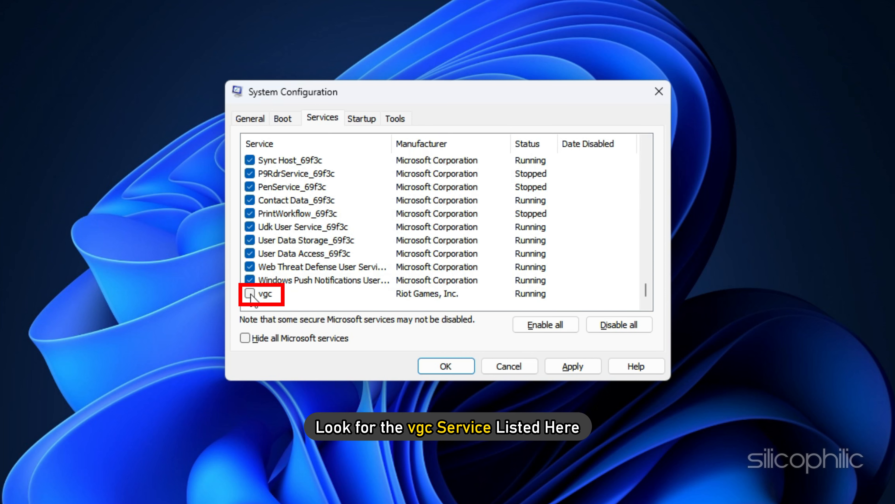
left_click(249, 293)
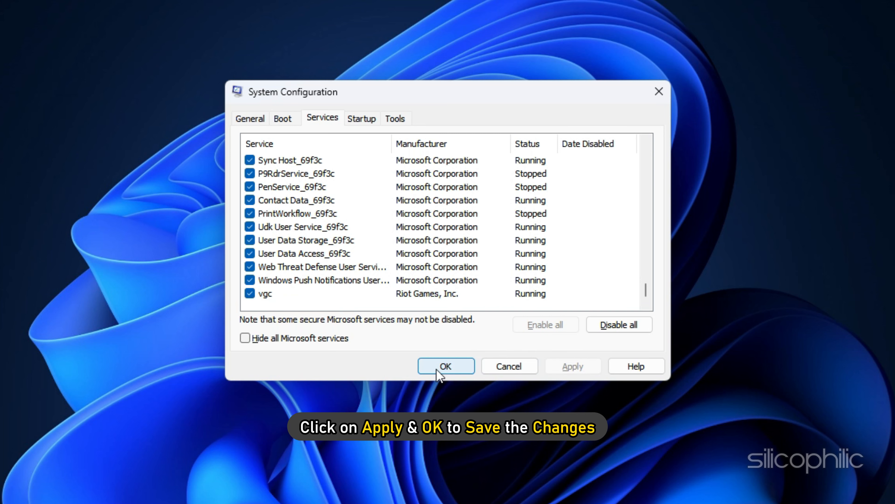
left_click(445, 365)
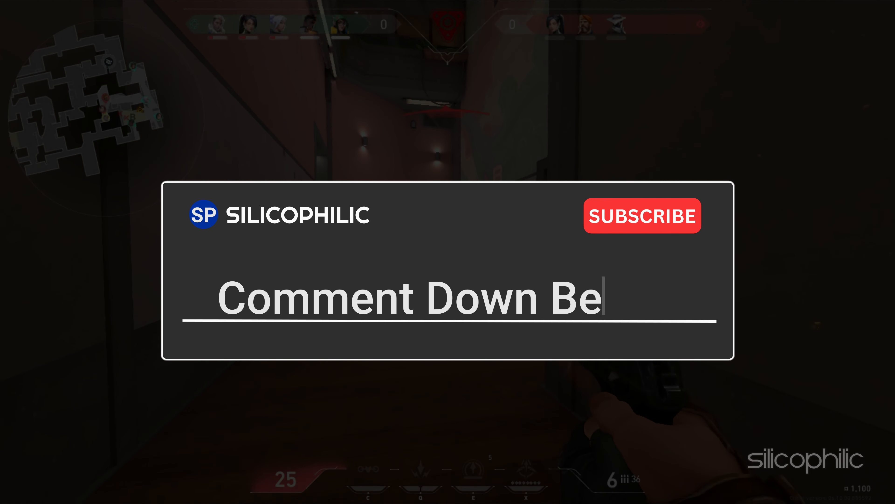
key("Backspace")
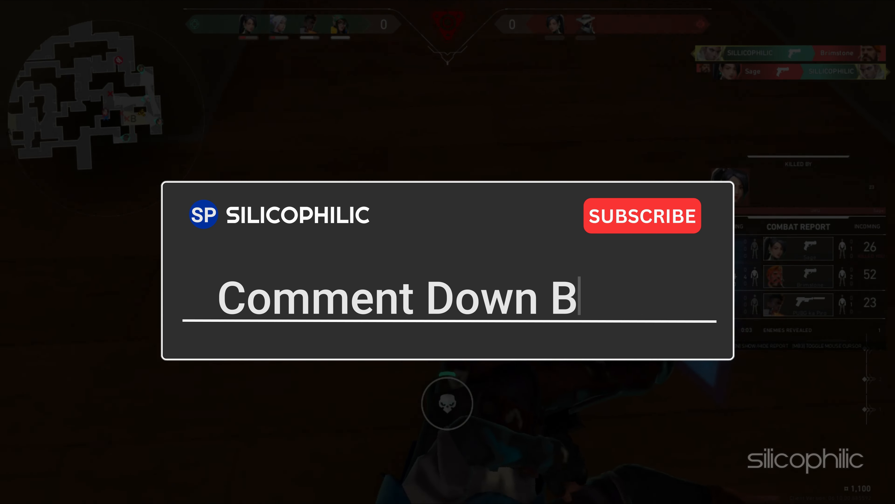